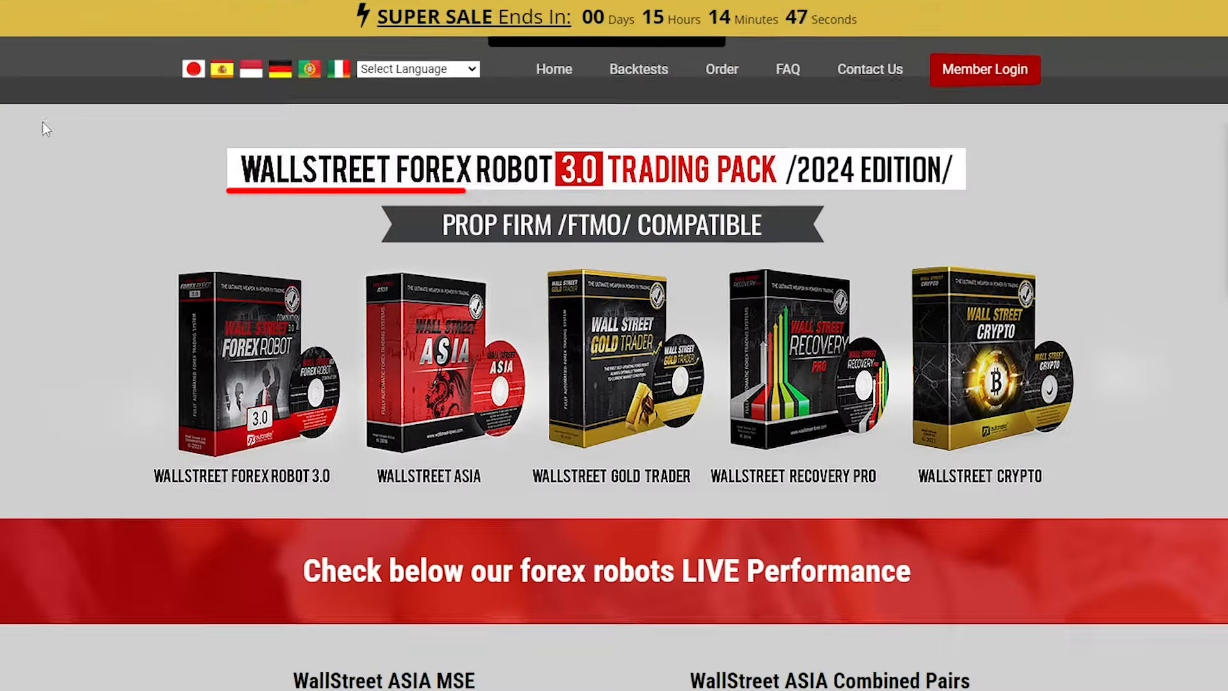
mouse_move(216, 303)
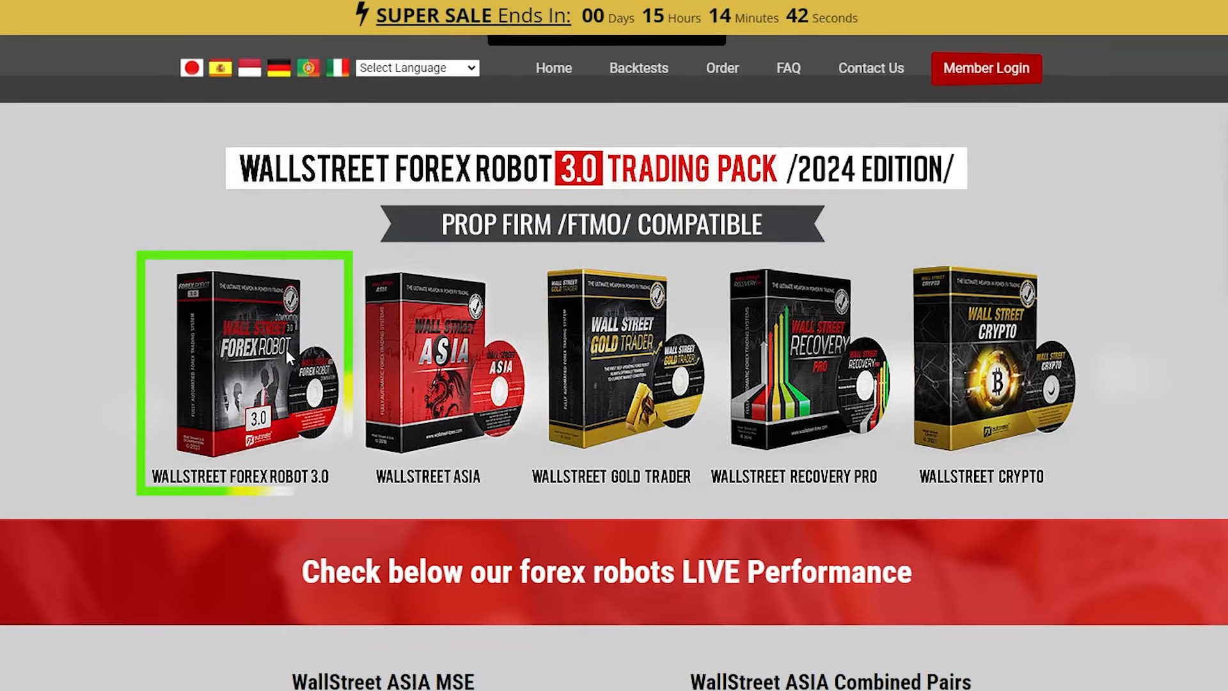
mouse_move(562, 376)
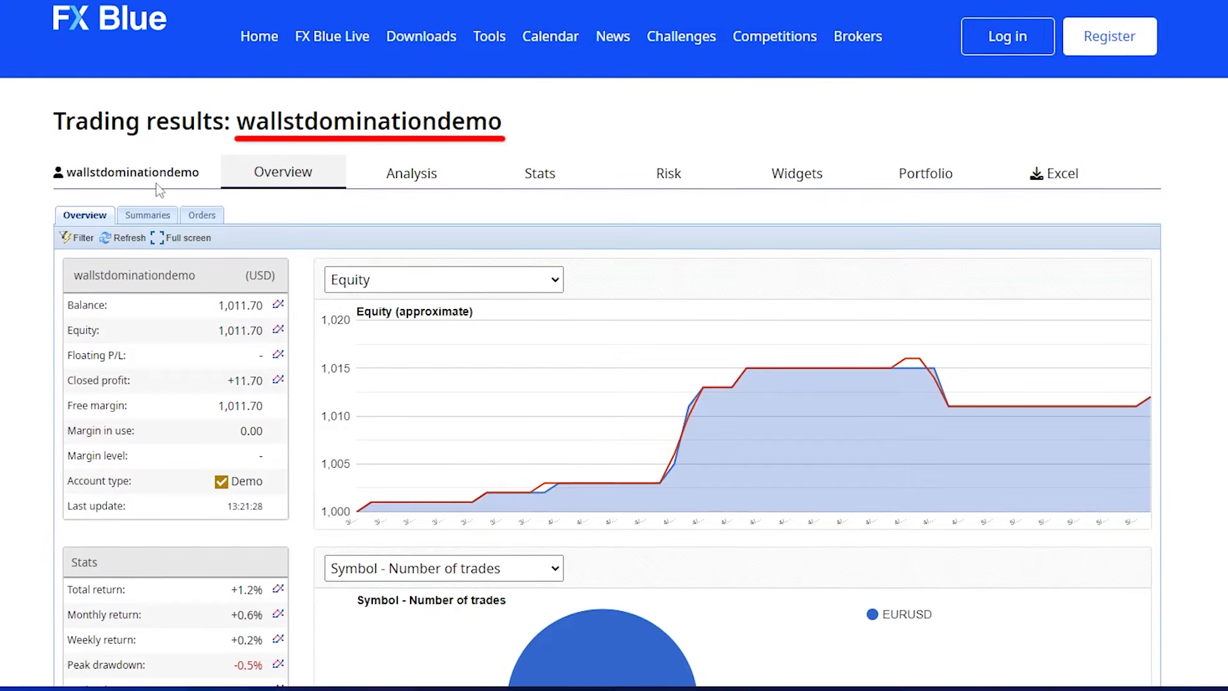
mouse_move(357, 514)
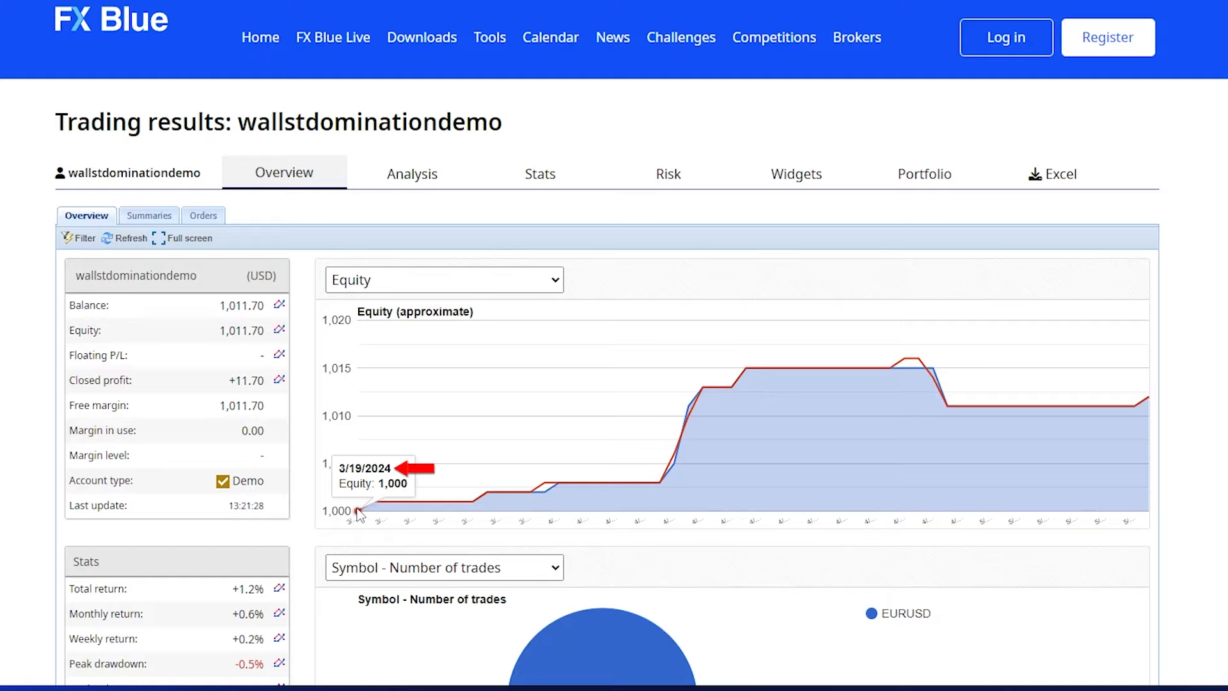
mouse_move(616, 494)
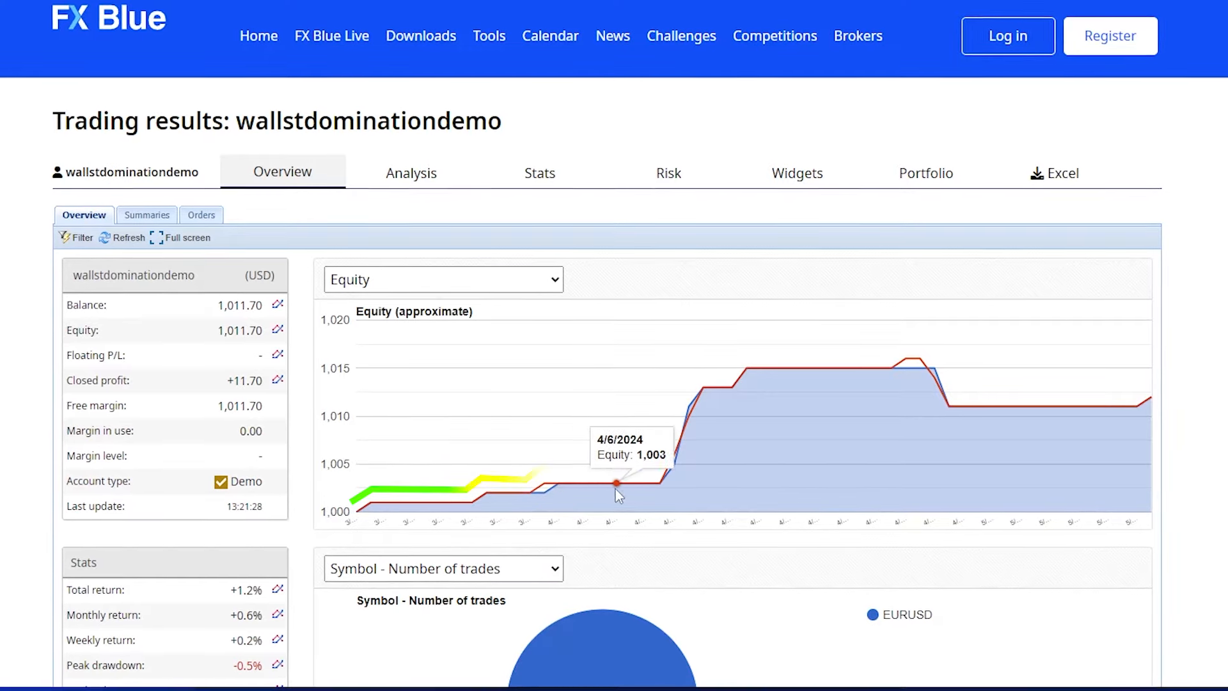
mouse_move(759, 374)
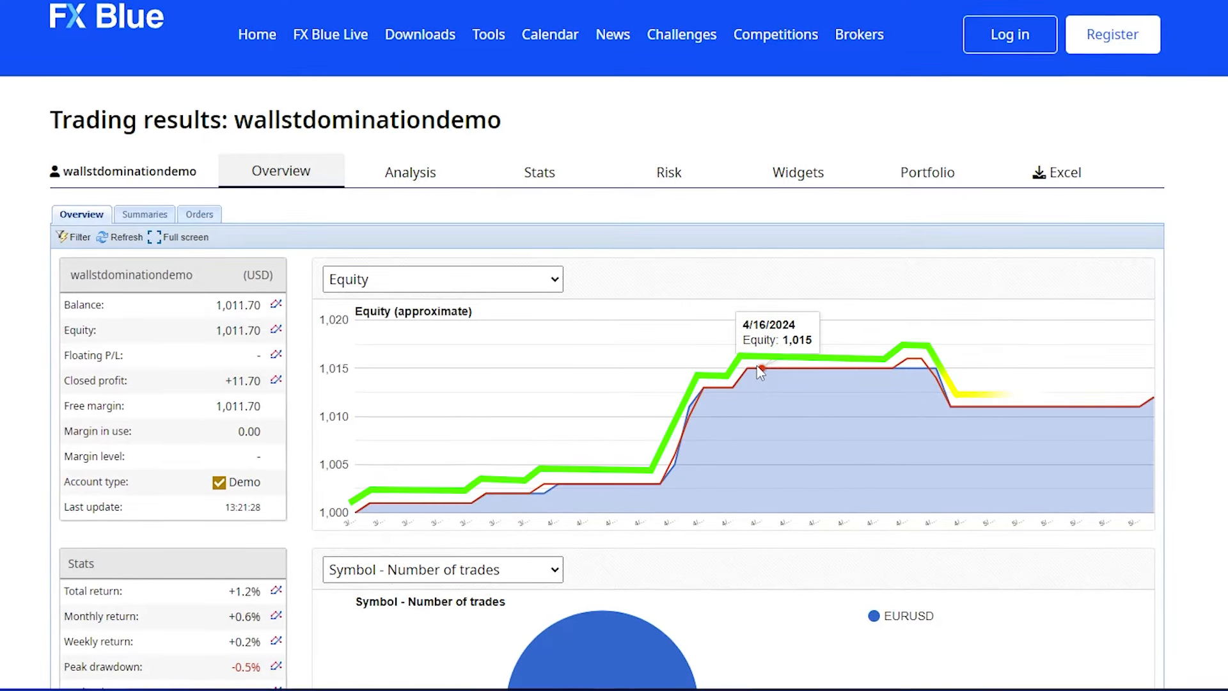
mouse_move(1126, 414)
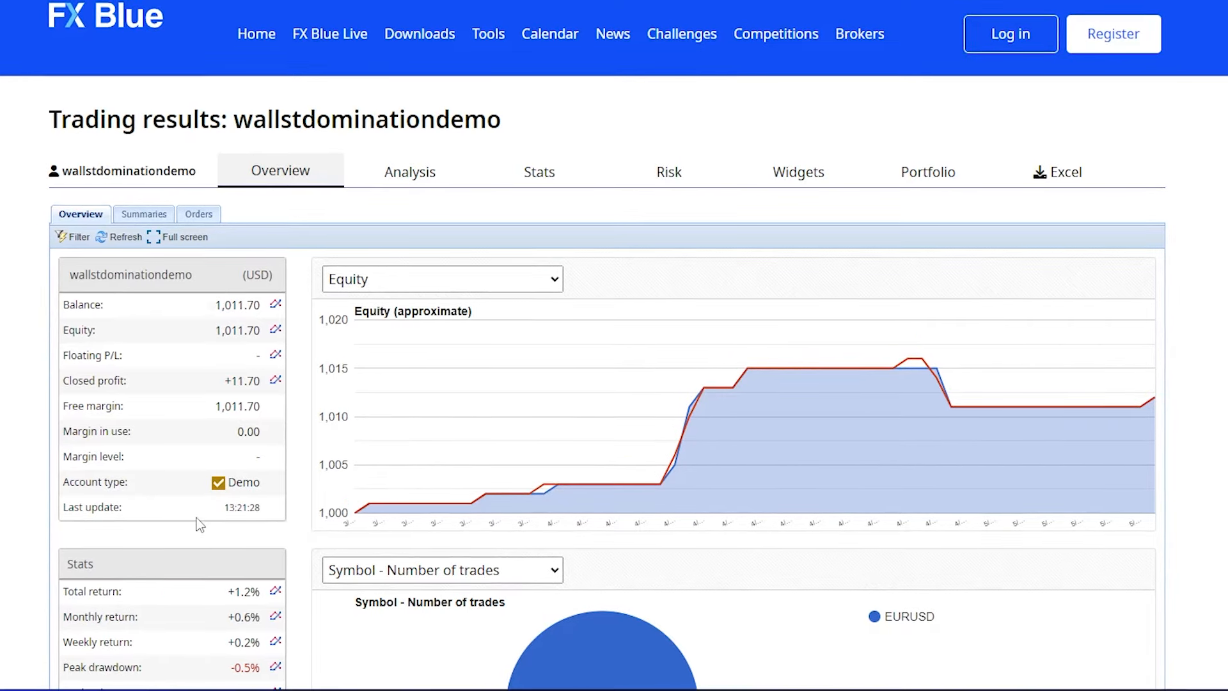
scroll("down", 3)
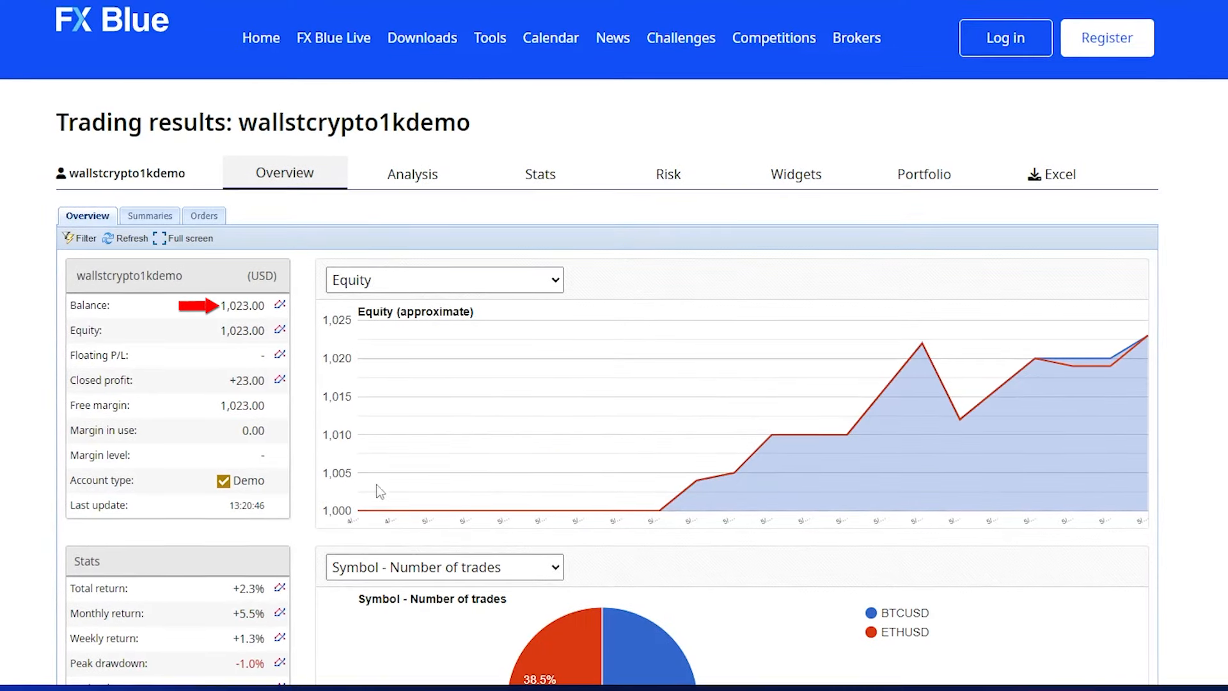
mouse_move(662, 528)
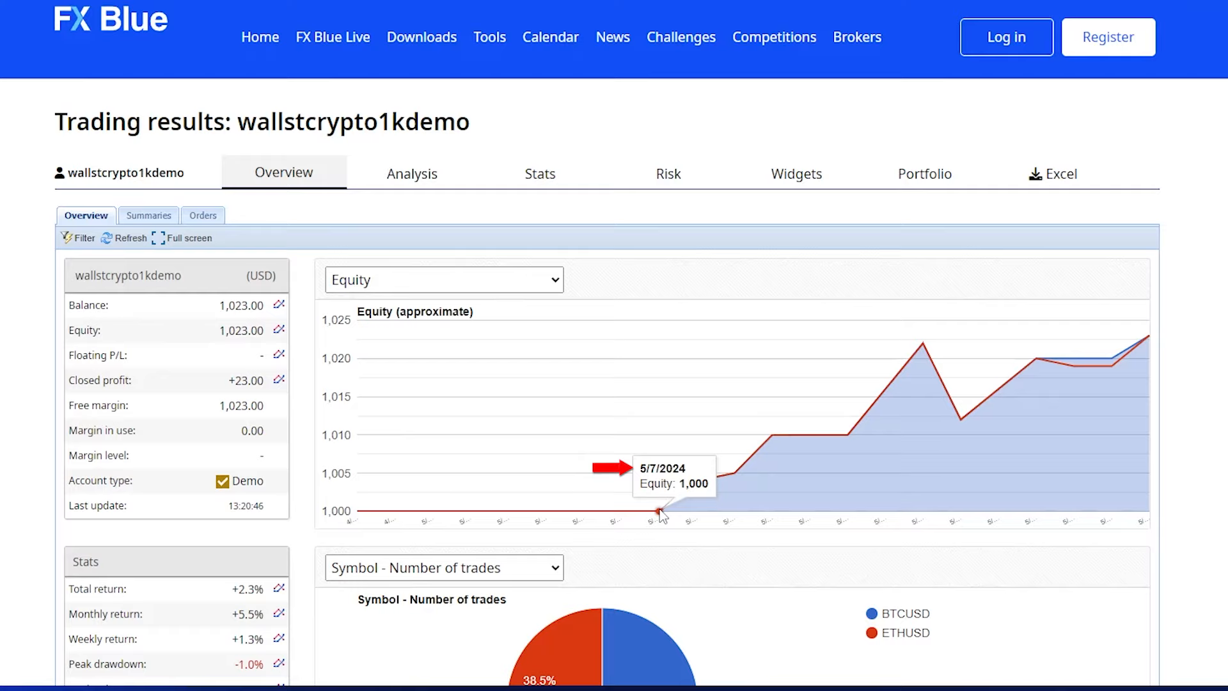